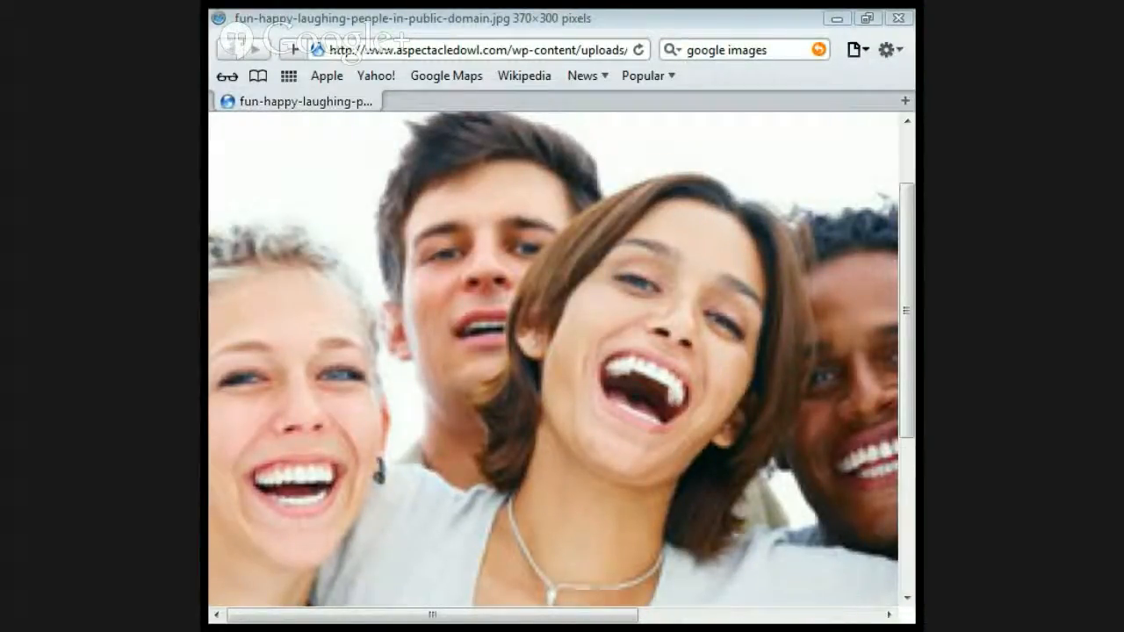
scroll("down", 3)
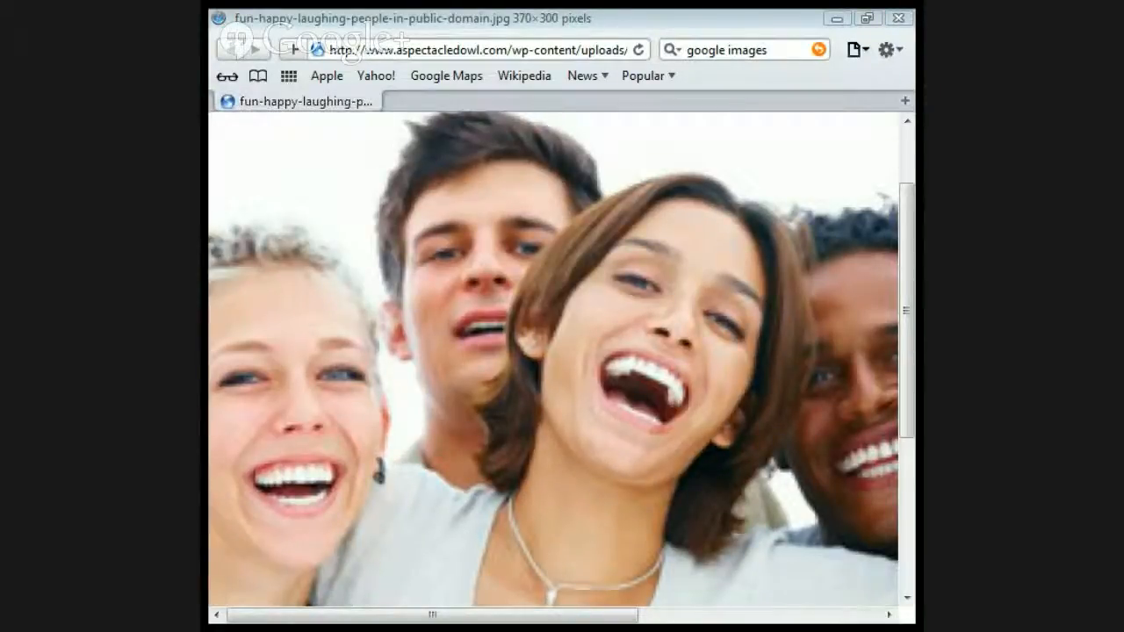